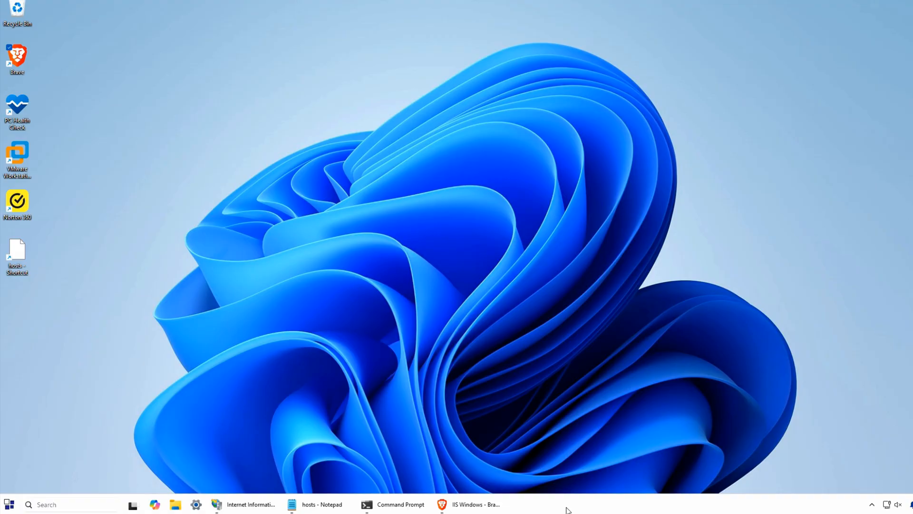
mouse_move(245, 504)
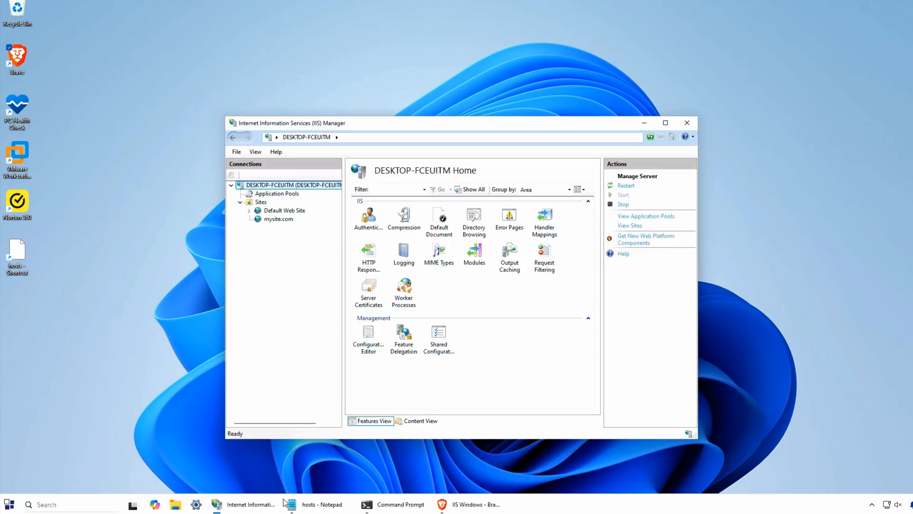
Review Application Pools, Sites and the server home in IIS Manager, then close all open windows
click(467, 504)
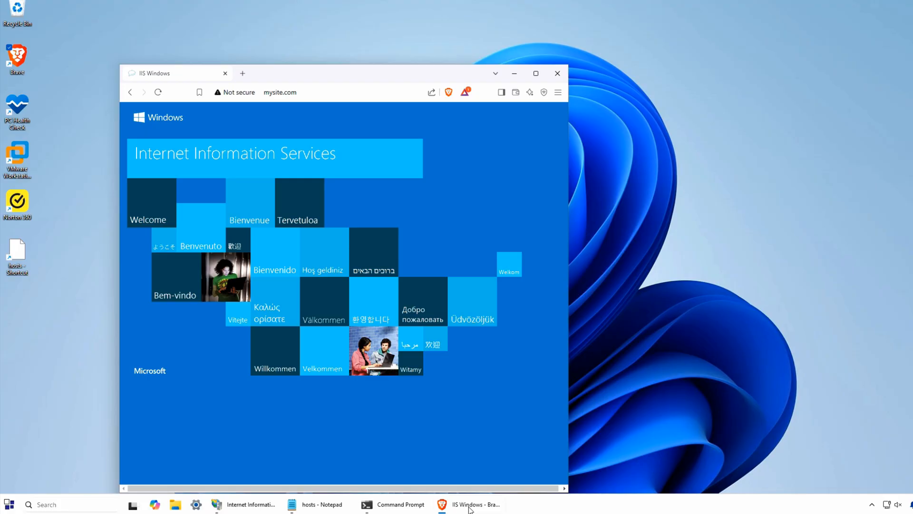
mouse_move(248, 504)
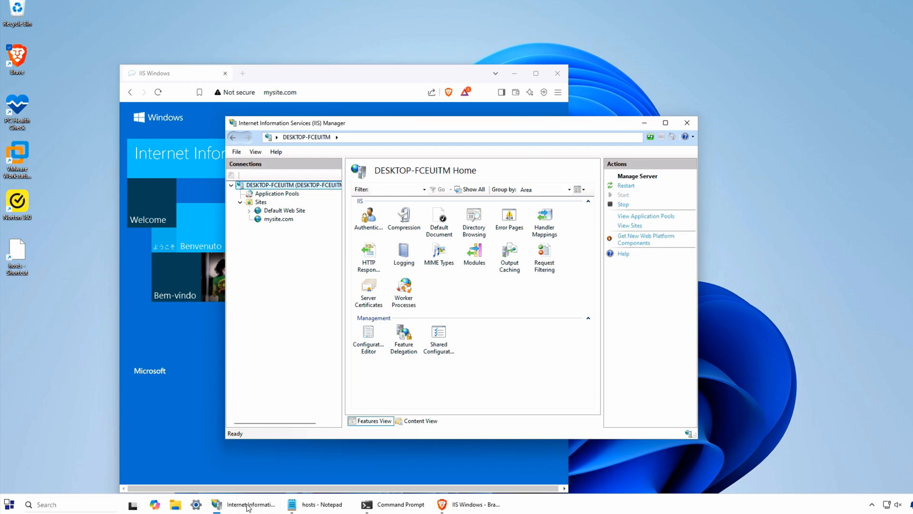
click(277, 194)
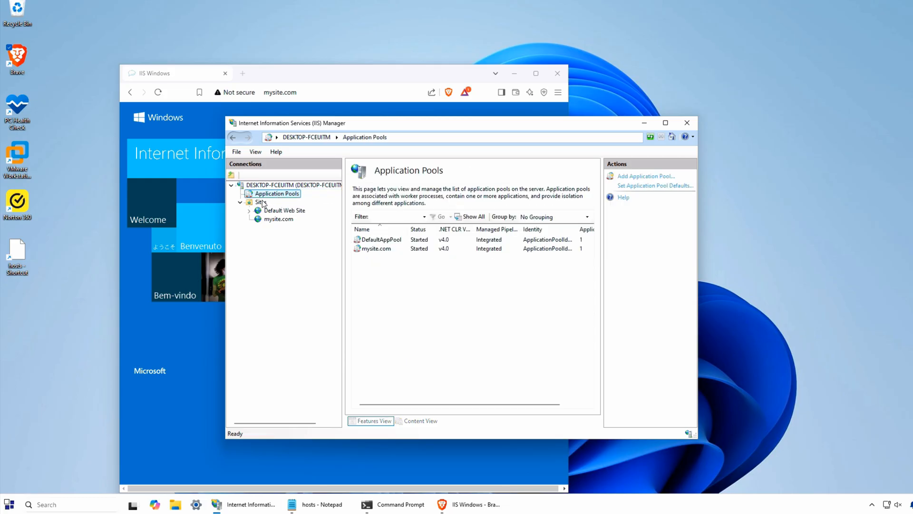
click(259, 201)
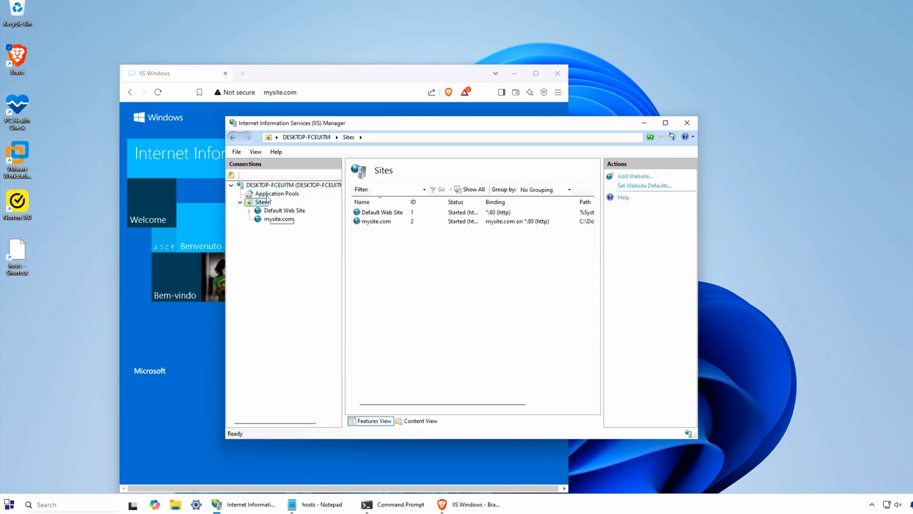
click(294, 185)
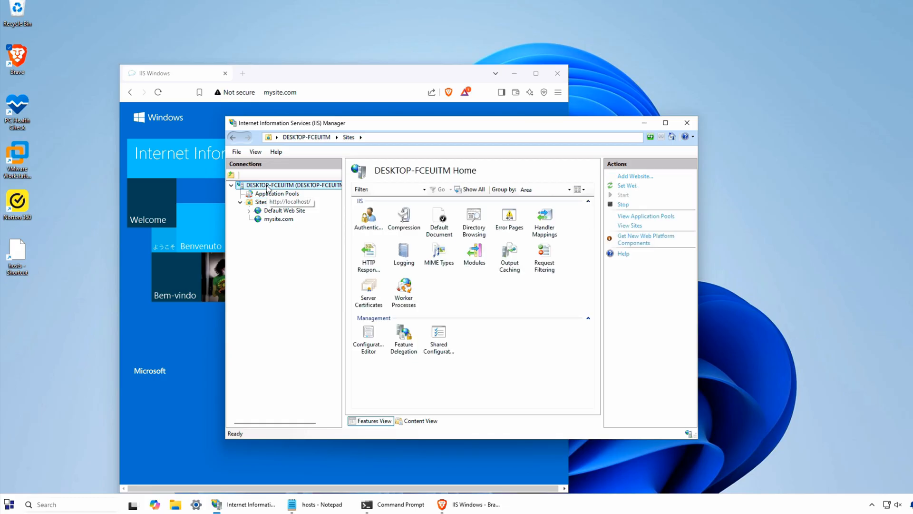
click(278, 218)
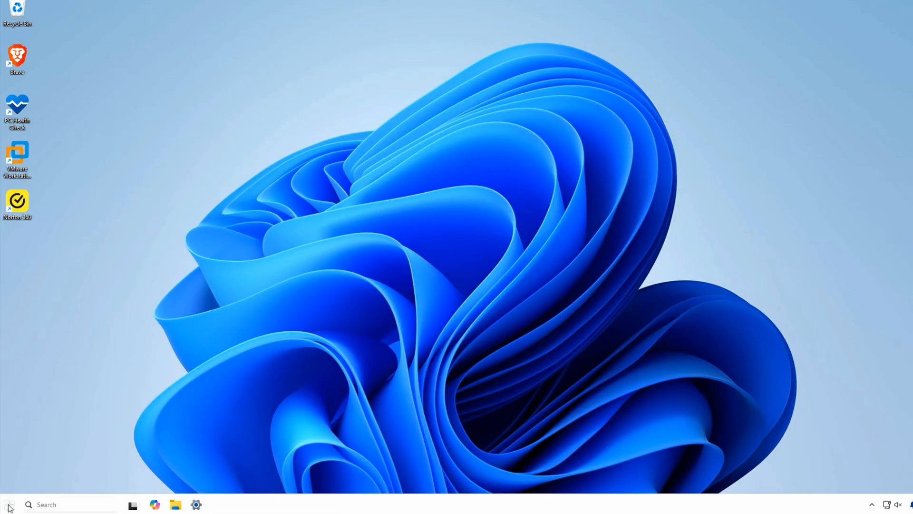
Launch Control Panel from the Start menu and go to its Programs category
click(9, 504)
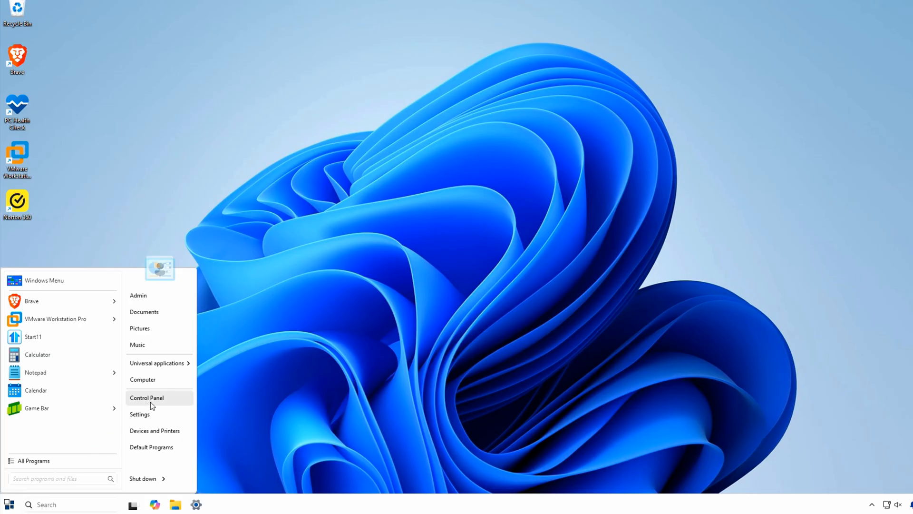
mouse_move(140, 414)
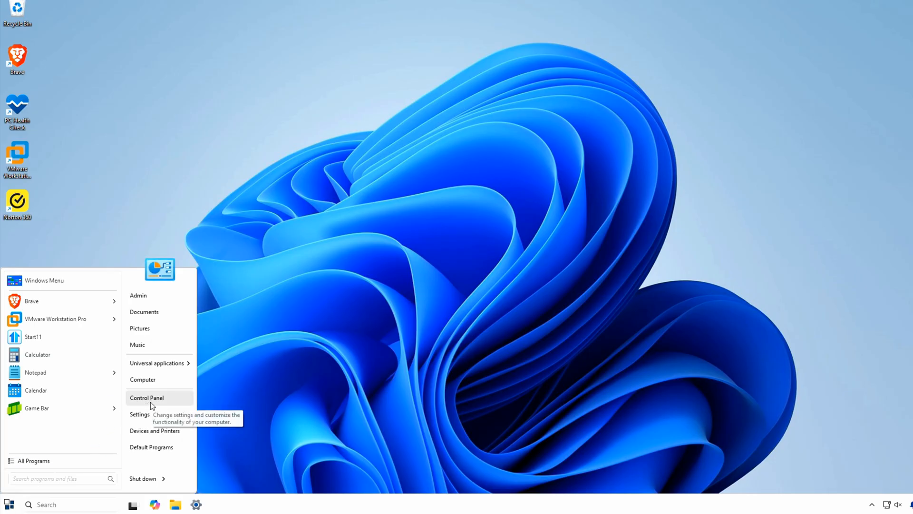
click(147, 398)
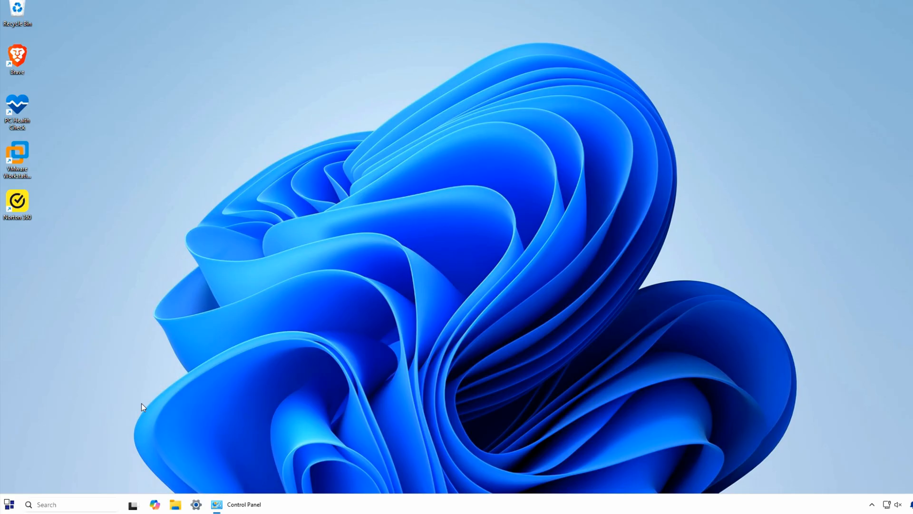
click(236, 504)
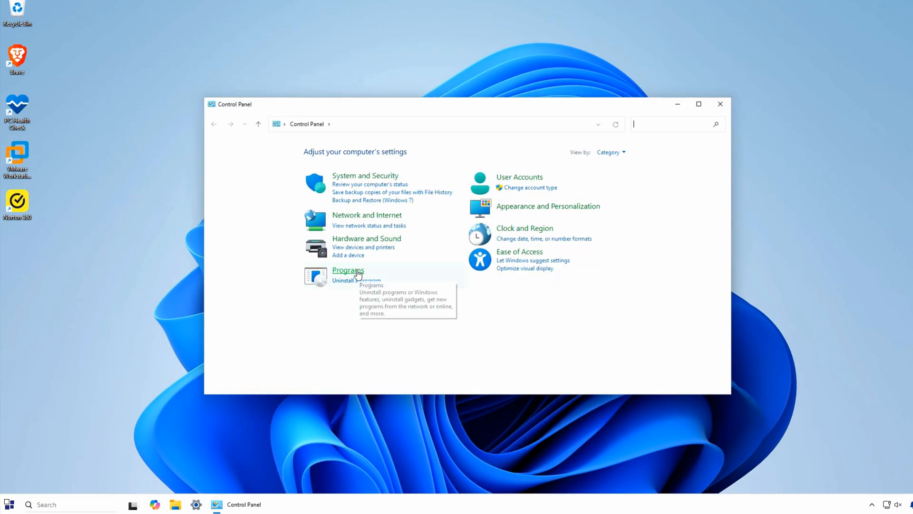
click(348, 270)
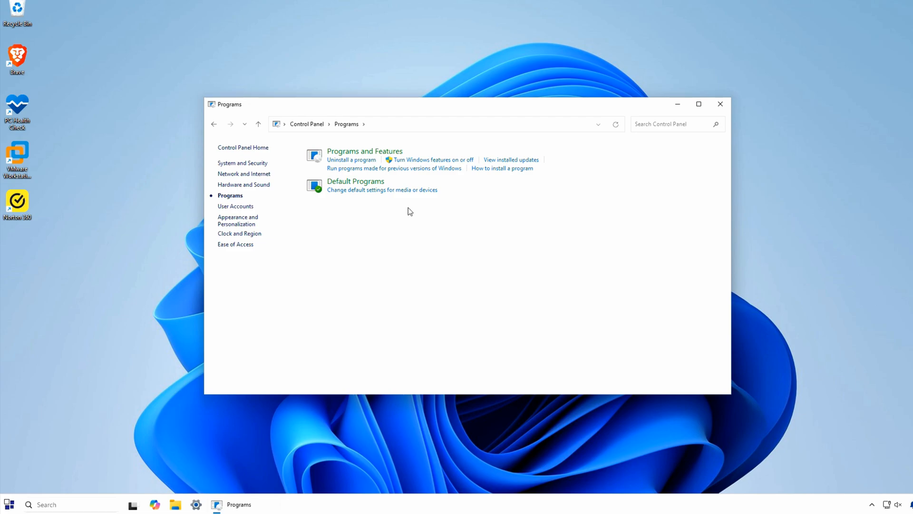
Turn on Internet Information Services in Windows Features and apply the change
click(433, 160)
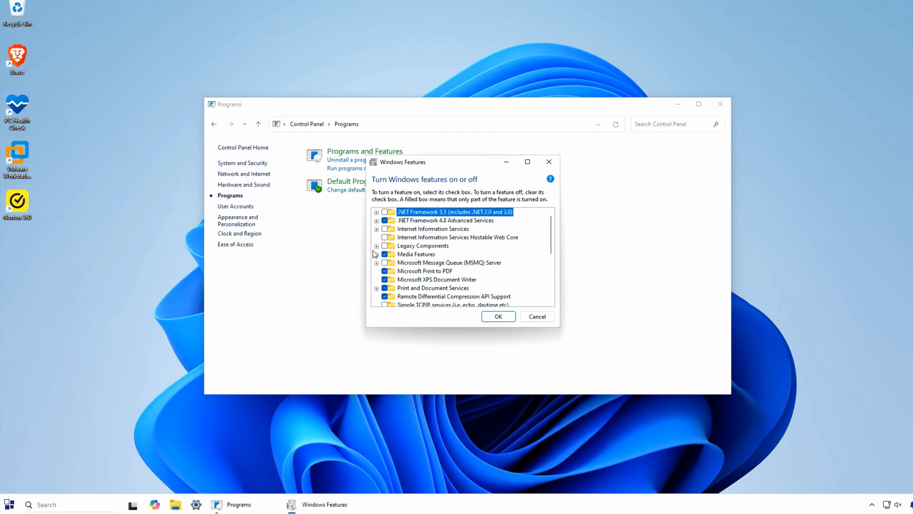
mouse_move(457, 236)
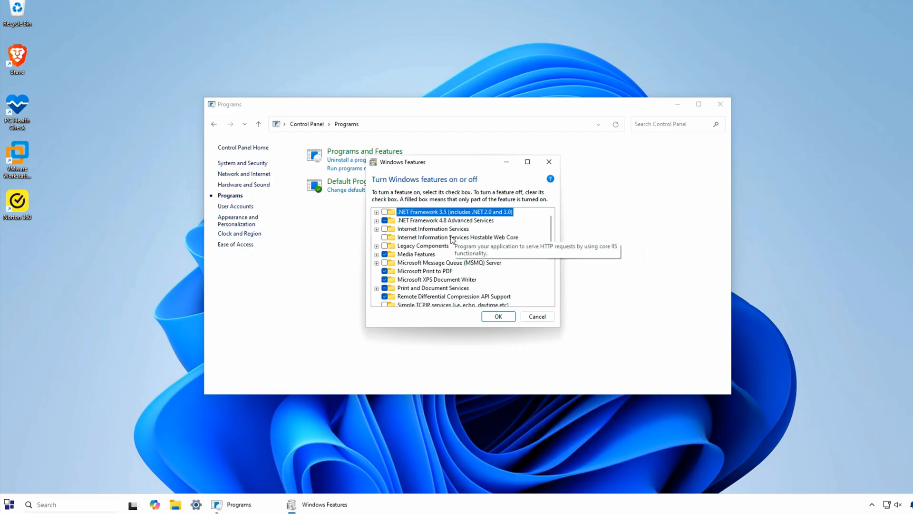
mouse_move(413, 241)
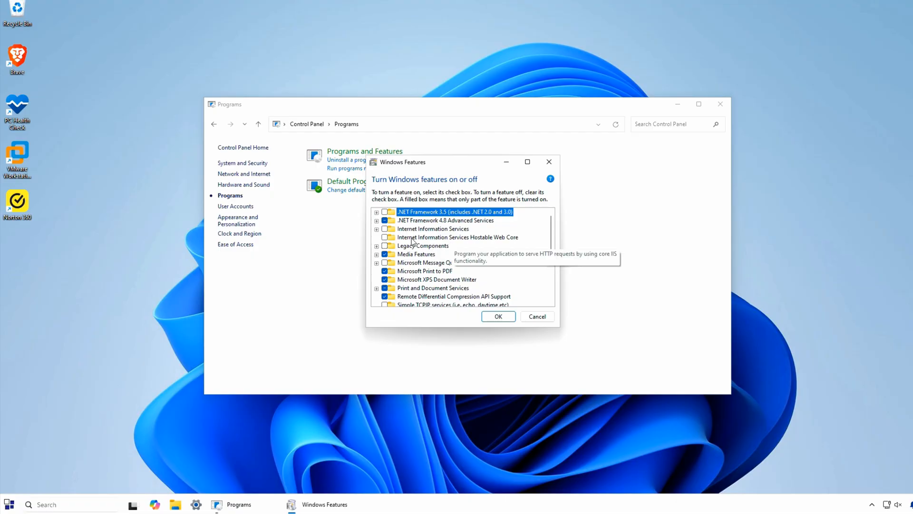
click(377, 228)
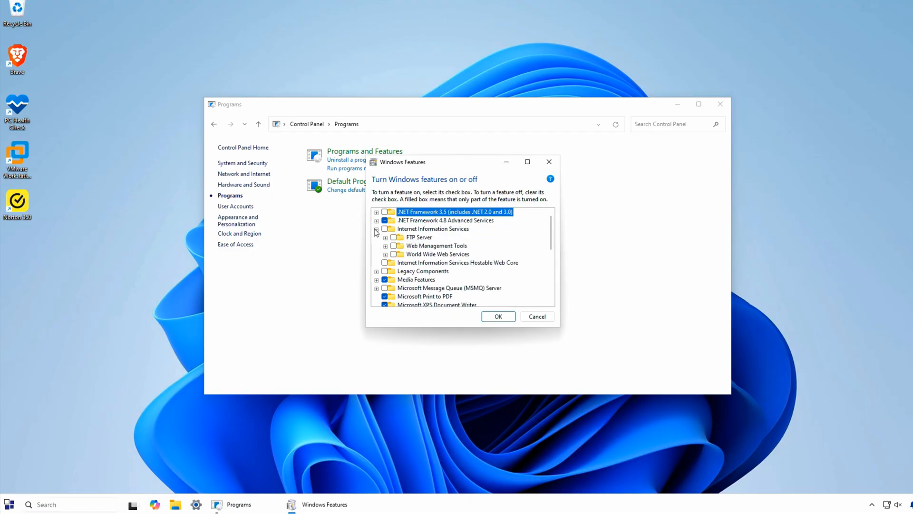
click(433, 228)
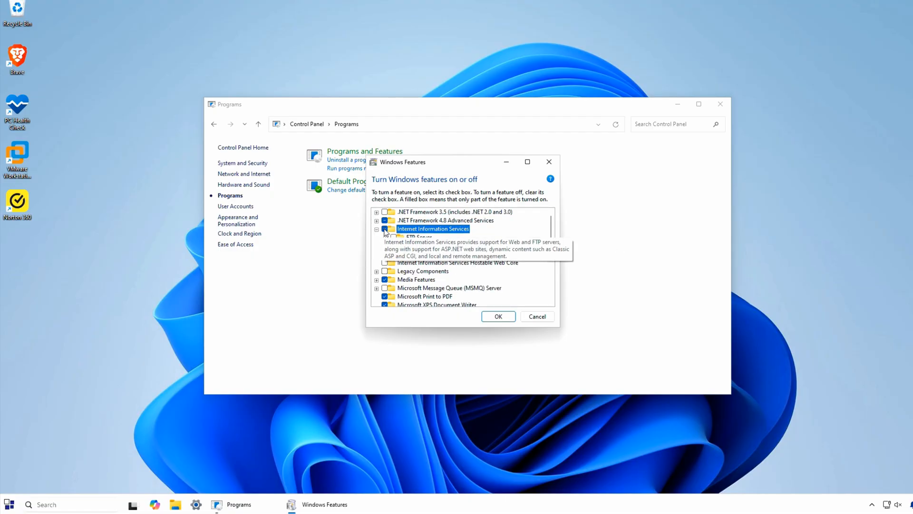
click(498, 316)
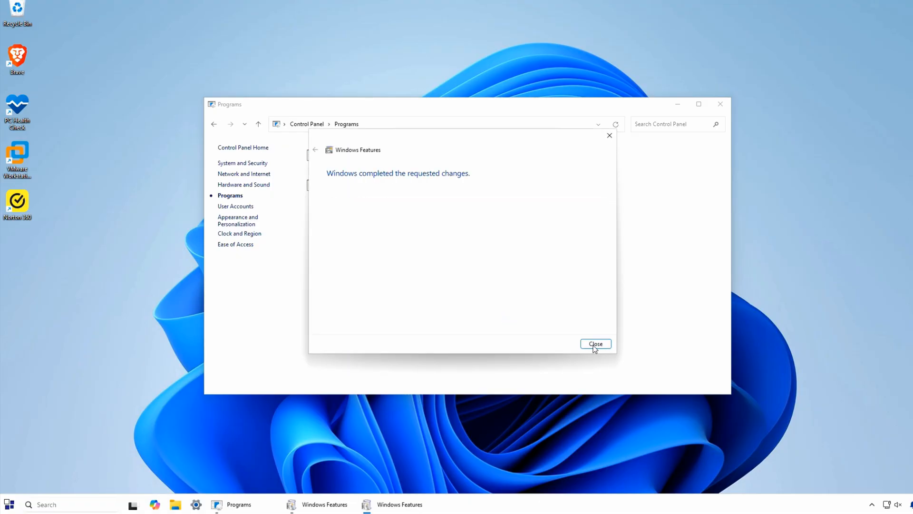
click(595, 344)
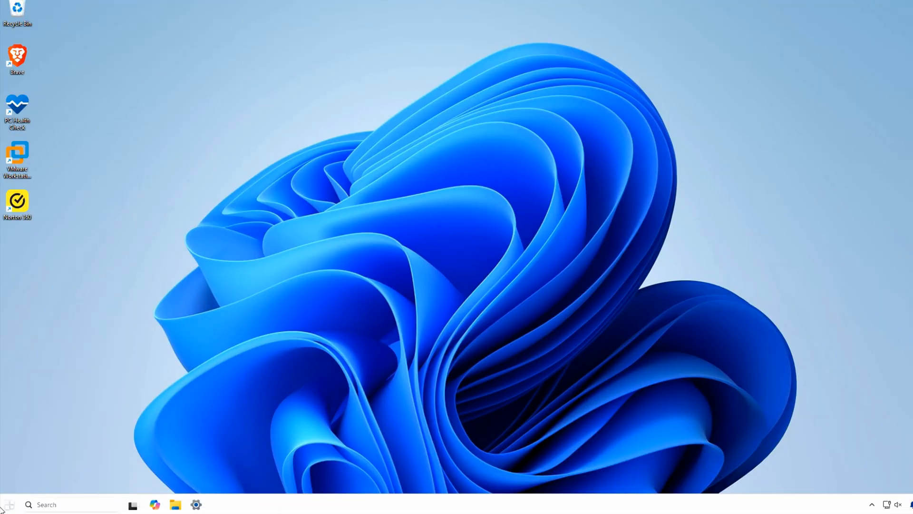
Launch IIS Manager via Start search for 'IIS' and expand the server node
click(9, 504)
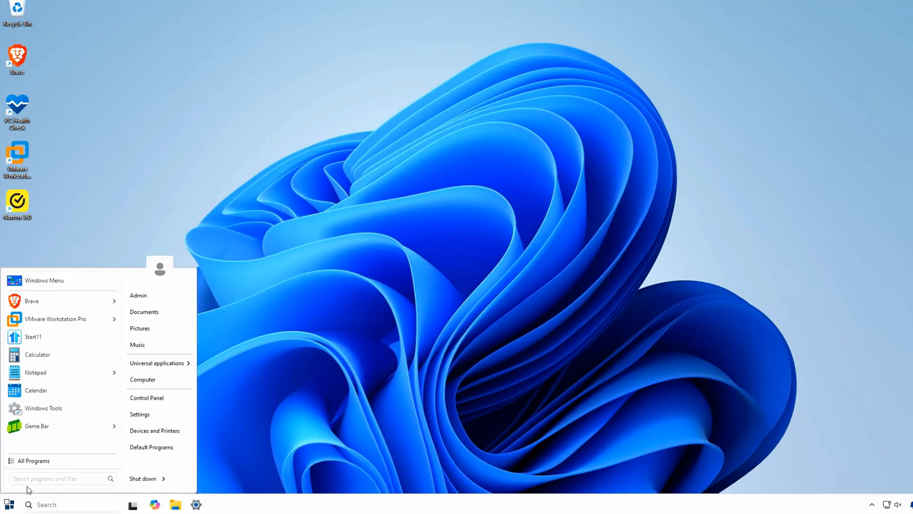
text(IIS)
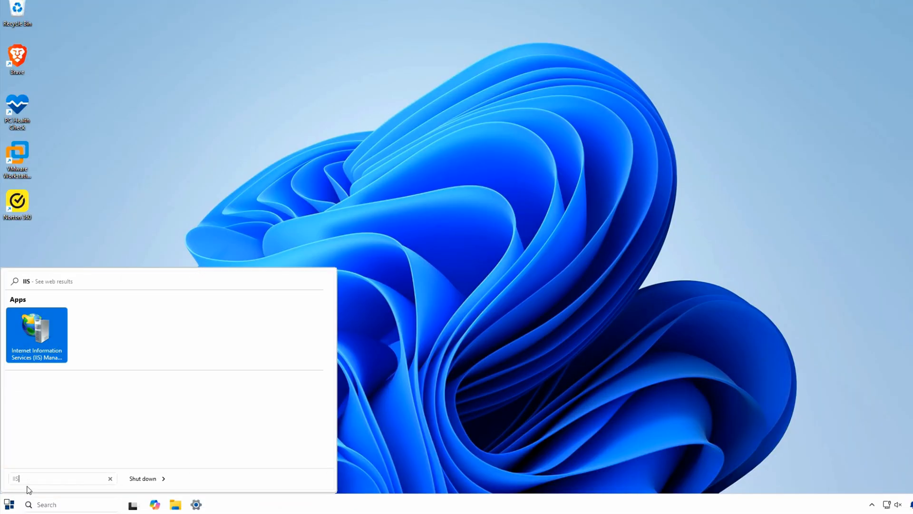
click(36, 335)
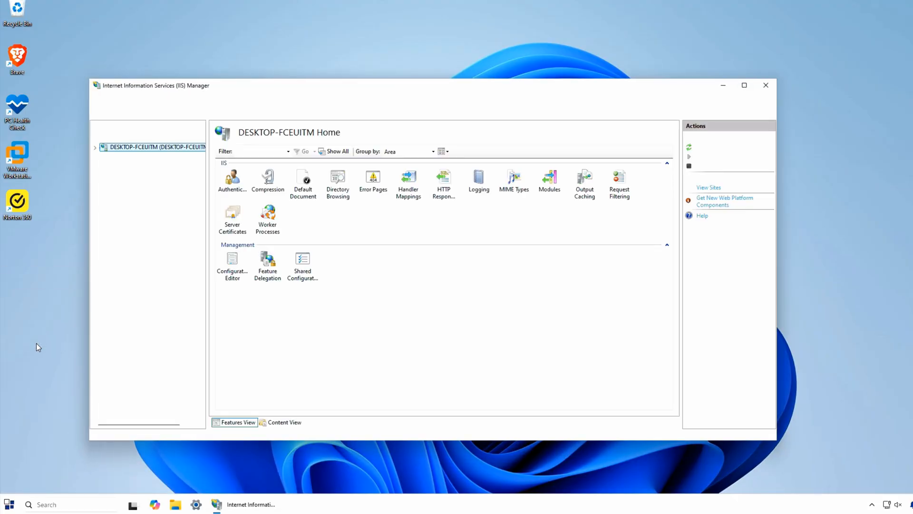
click(125, 164)
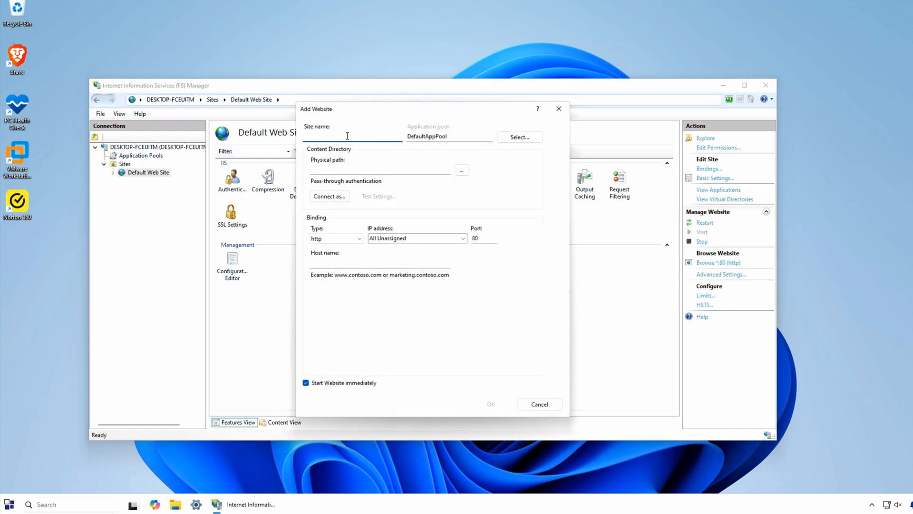
Add website mysite.com with path c:\temp\mysite.com and host name mysite.com
text(my)
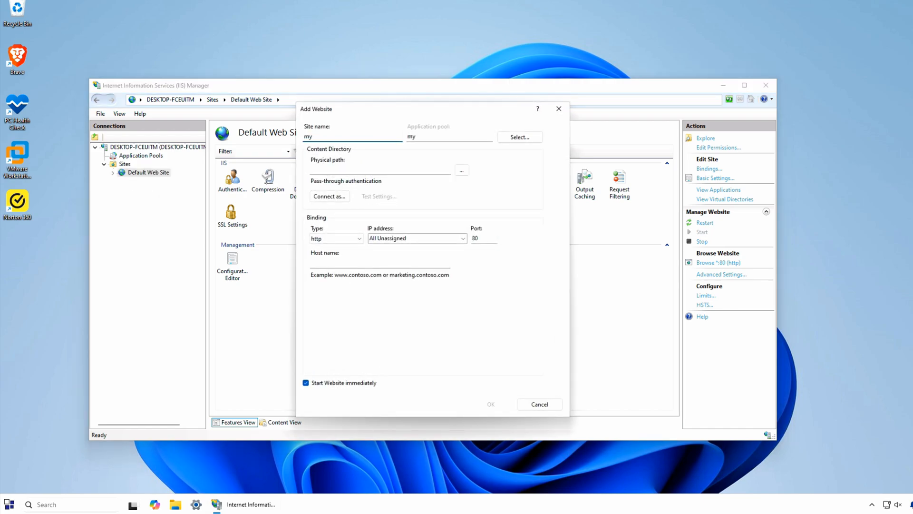
text(site)
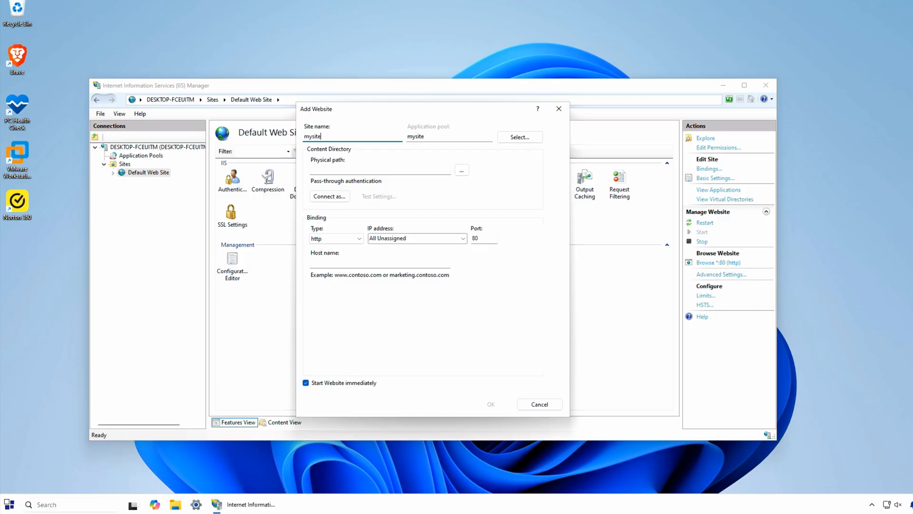
text(c:\temp\myd)
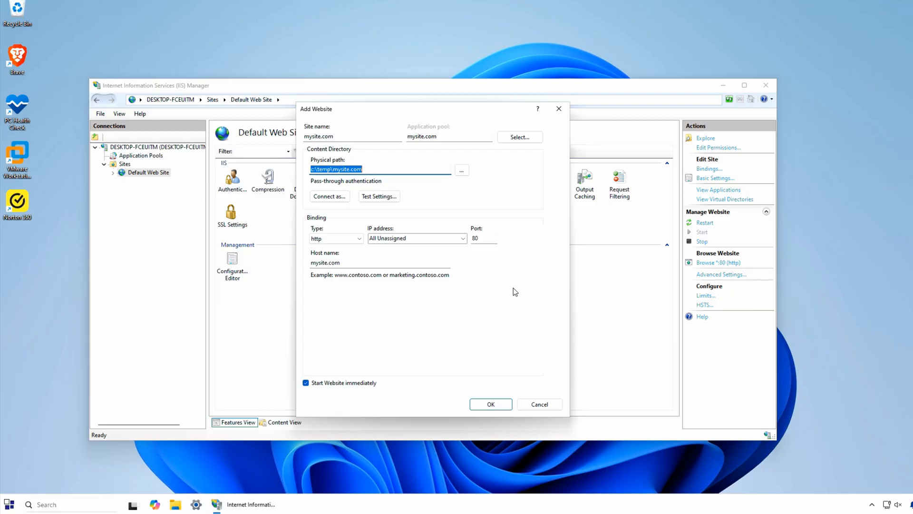
click(461, 169)
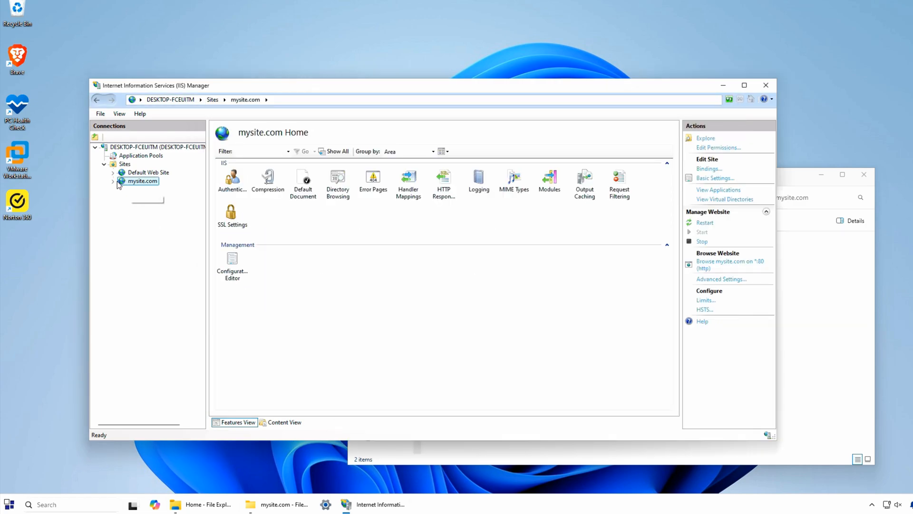
mouse_move(116, 184)
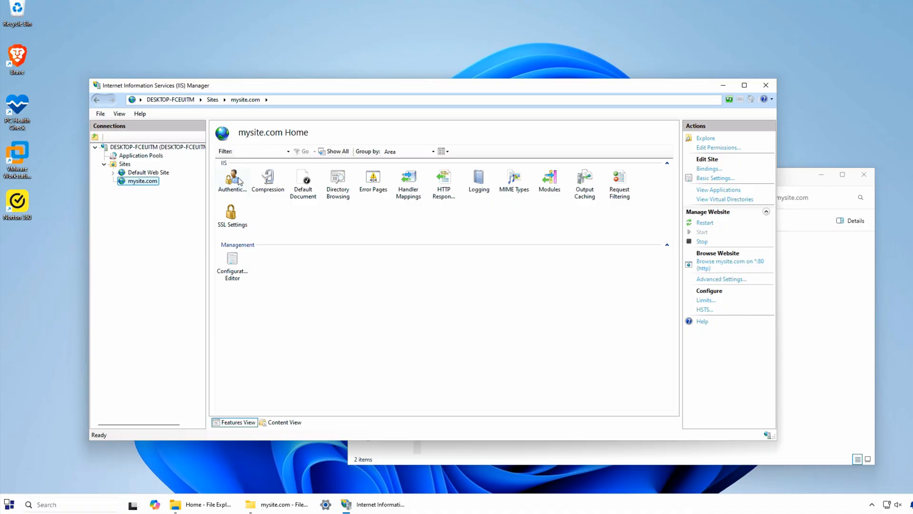
Set mysite.com's Anonymous Authentication credentials to the application pool identity
double_click(232, 179)
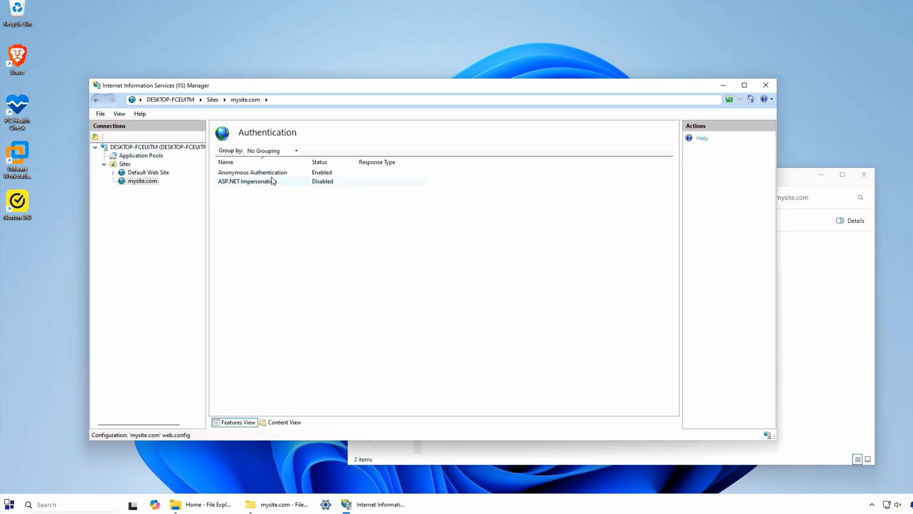
click(252, 171)
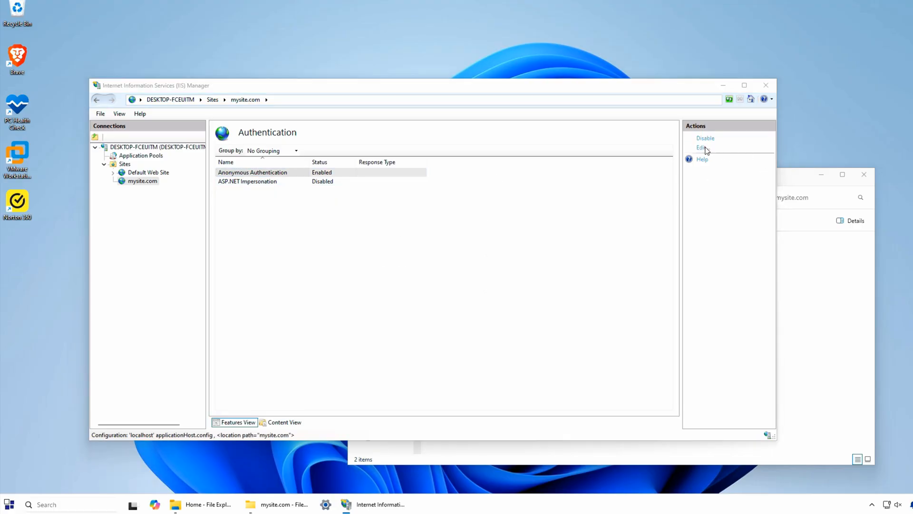
click(703, 148)
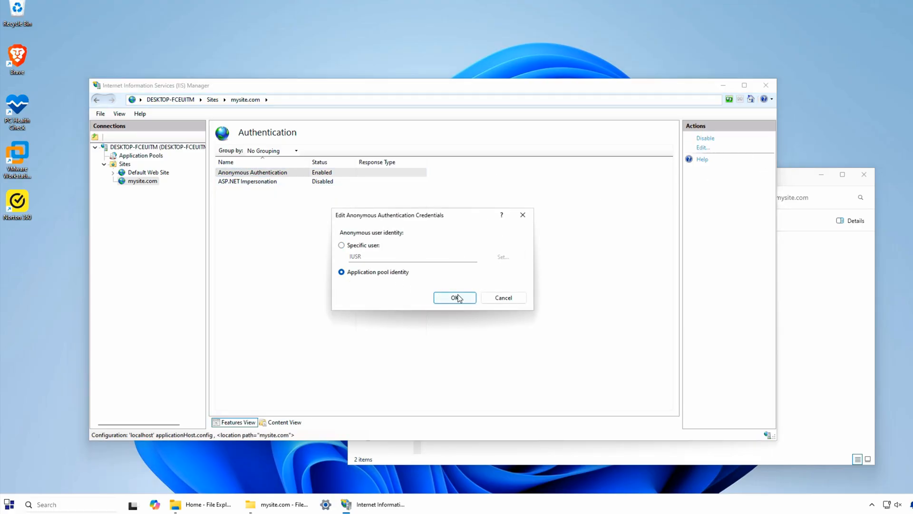
click(455, 298)
text(iis app)
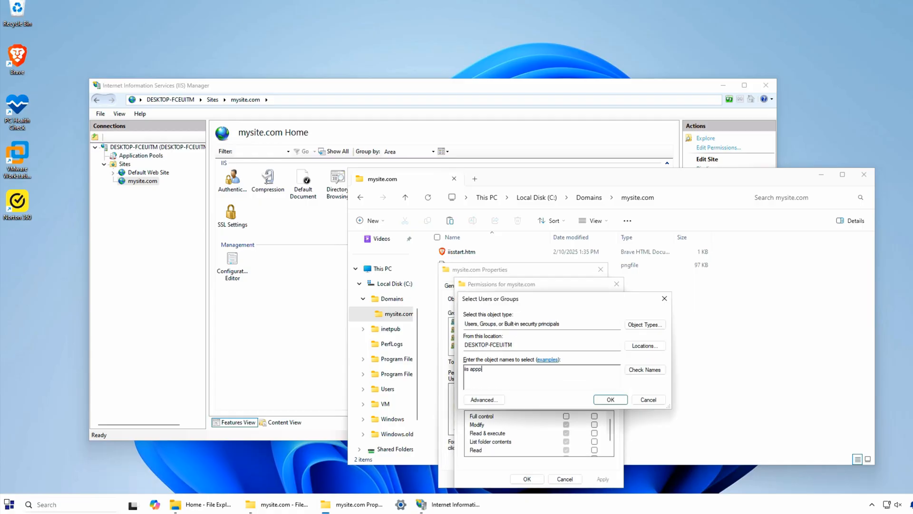
Enter IIS AppPool\mysite.com as the user to add to the folder's security permissions
text(pool\)
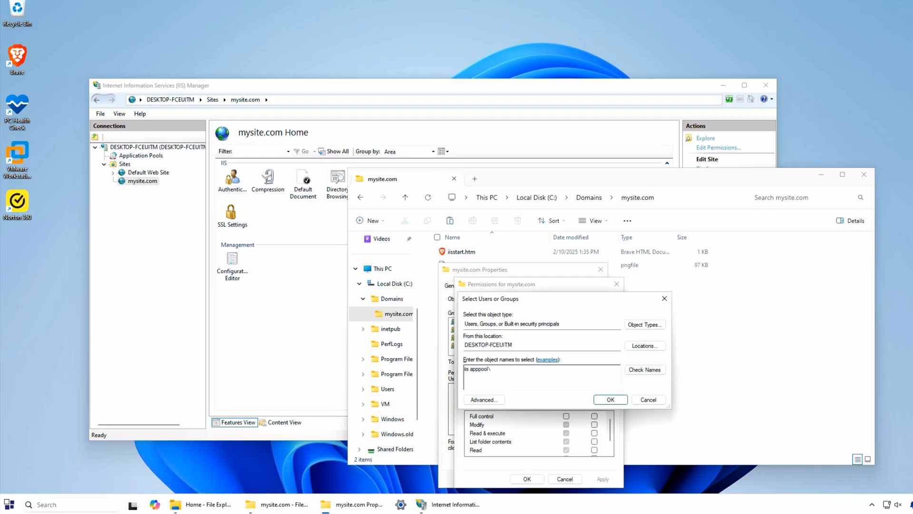
text(my)
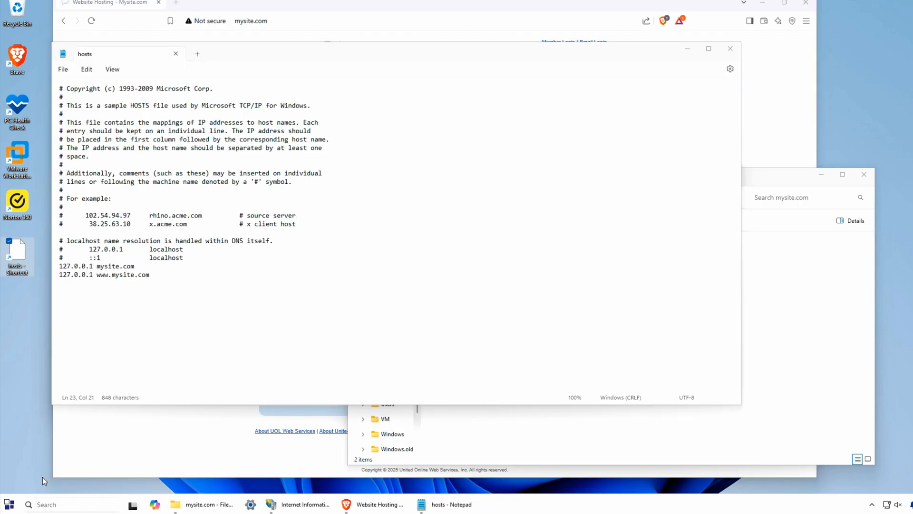
click(494, 505)
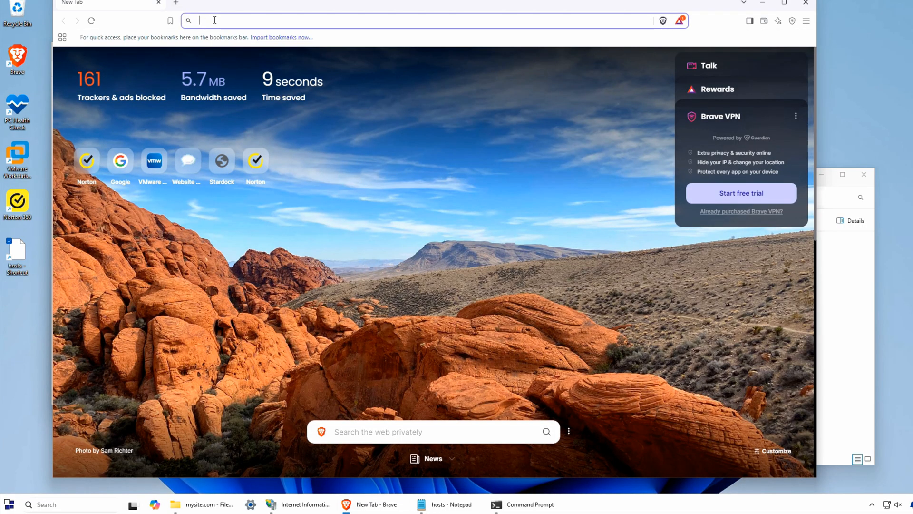
Enter mysite.com in Brave's address bar to load the IIS welcome page
text(mysite.com)
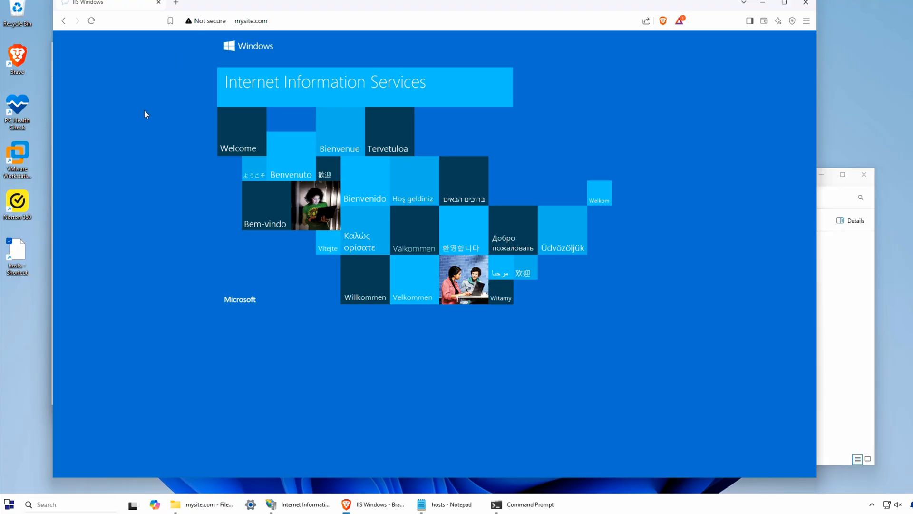
mouse_move(147, 156)
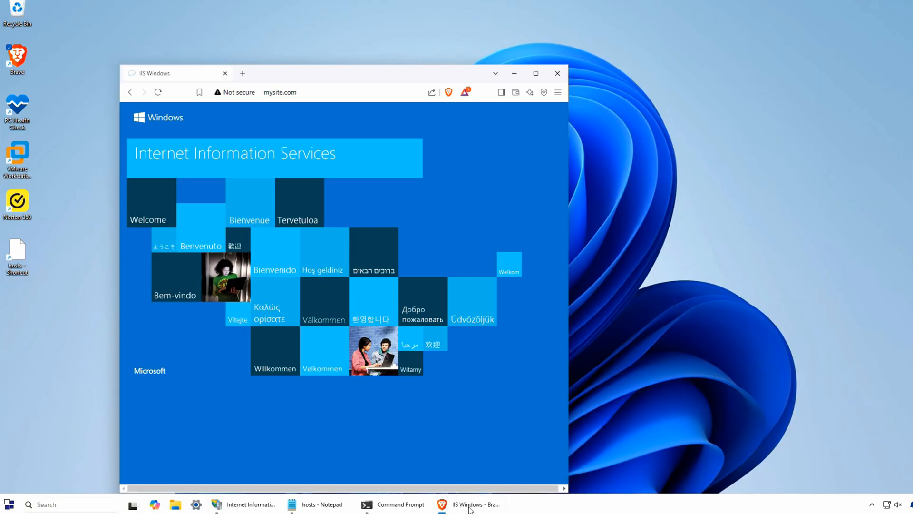
mouse_move(249, 504)
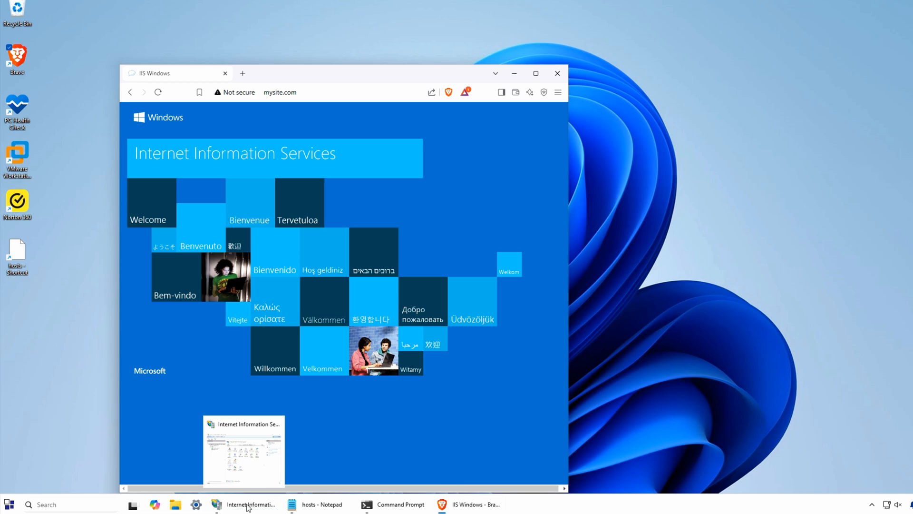
Restore IIS Manager from the taskbar in front of Brave
click(243, 503)
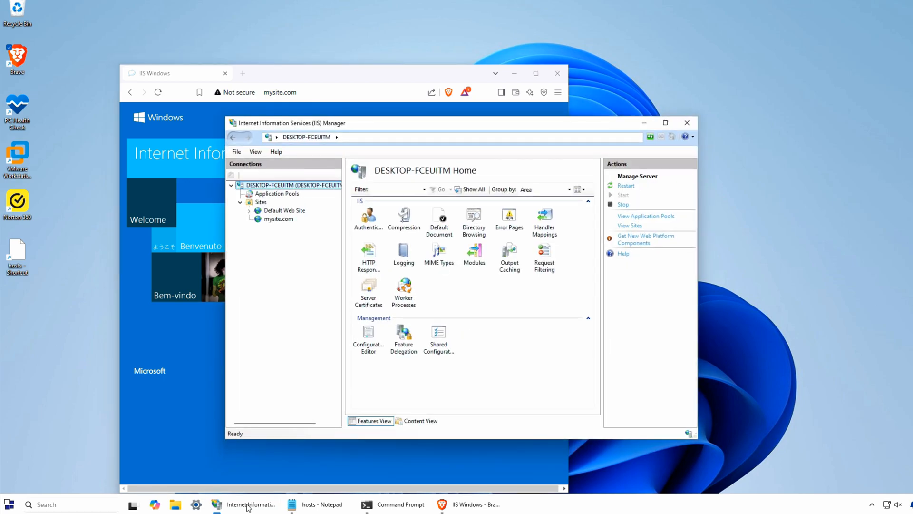